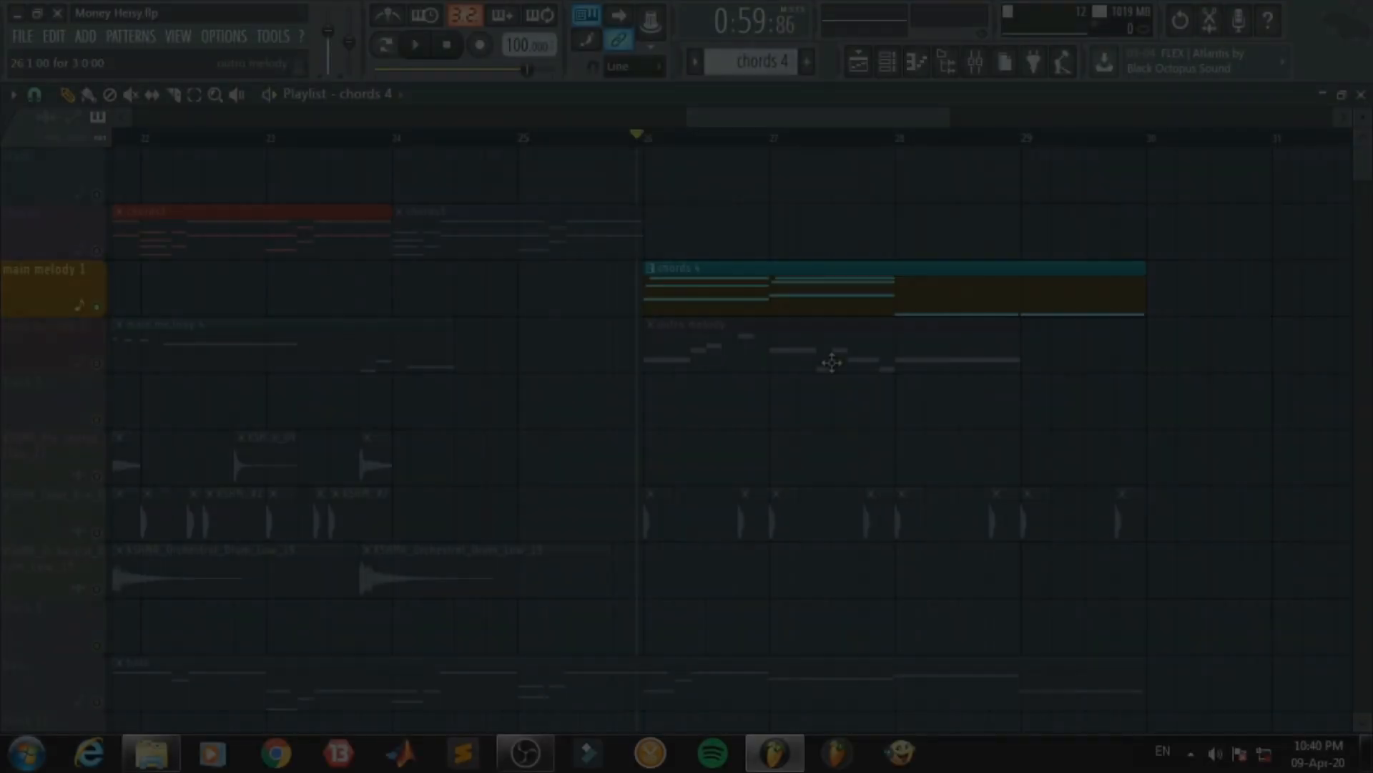
Place the chords 4 pattern on the main melody 1 track at bar 26
left_click(415, 44)
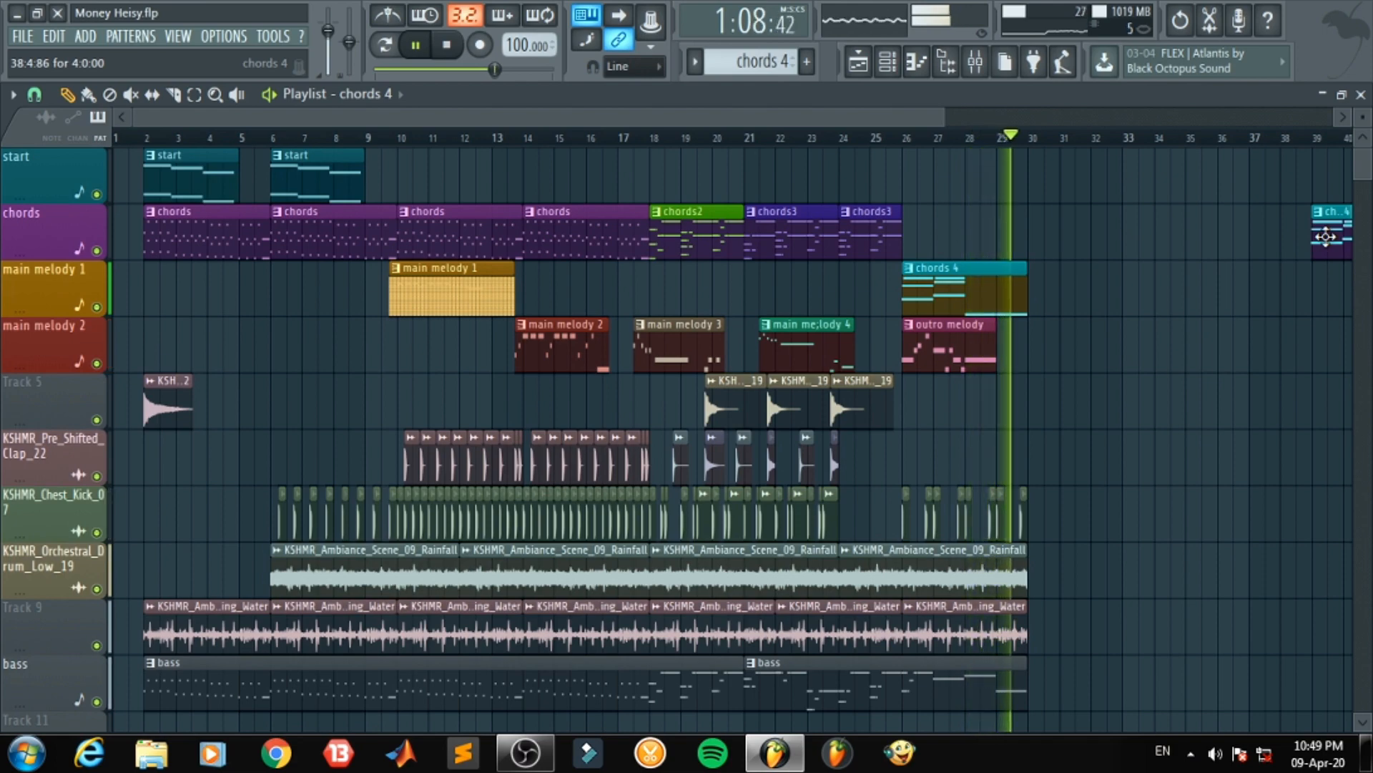
Remove the stray chords 4 copy near bar 39 so the song can play back cleanly
left_click(532, 137)
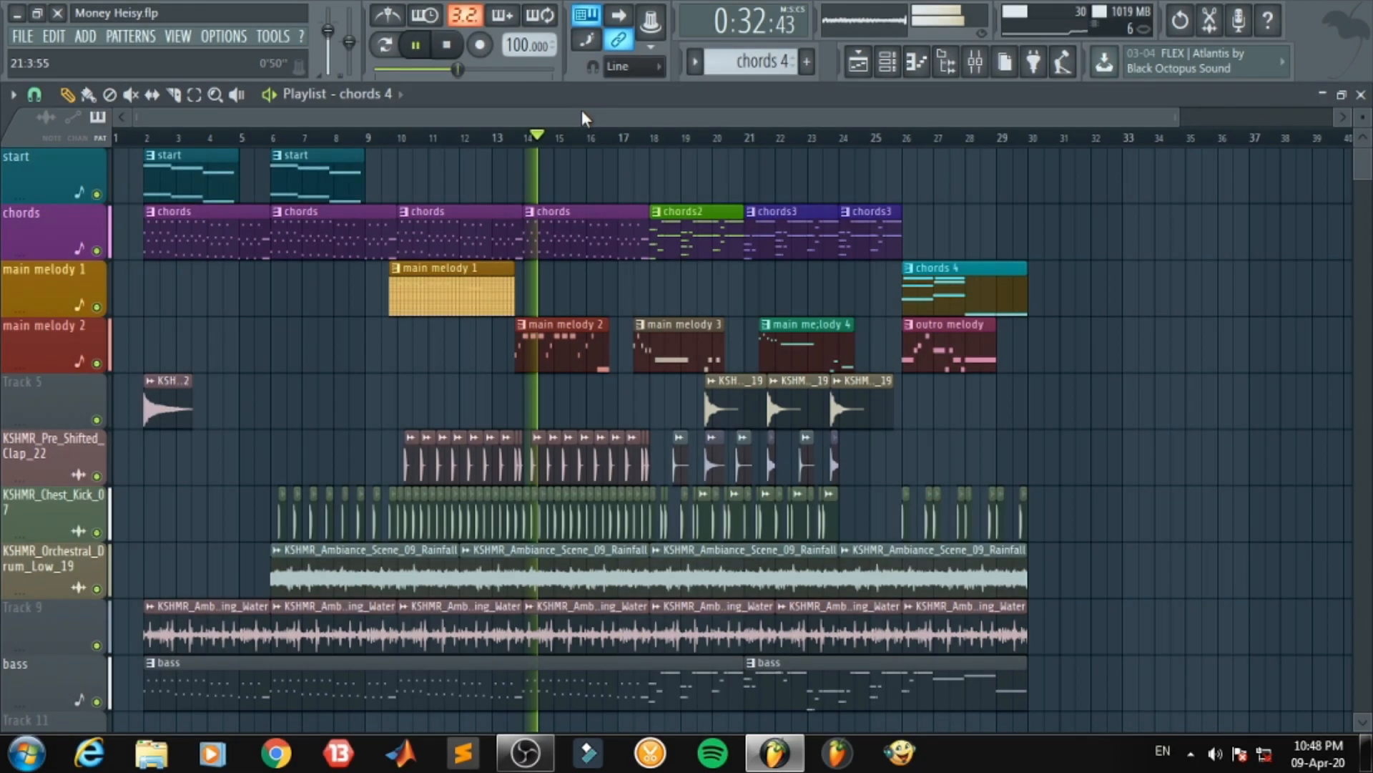